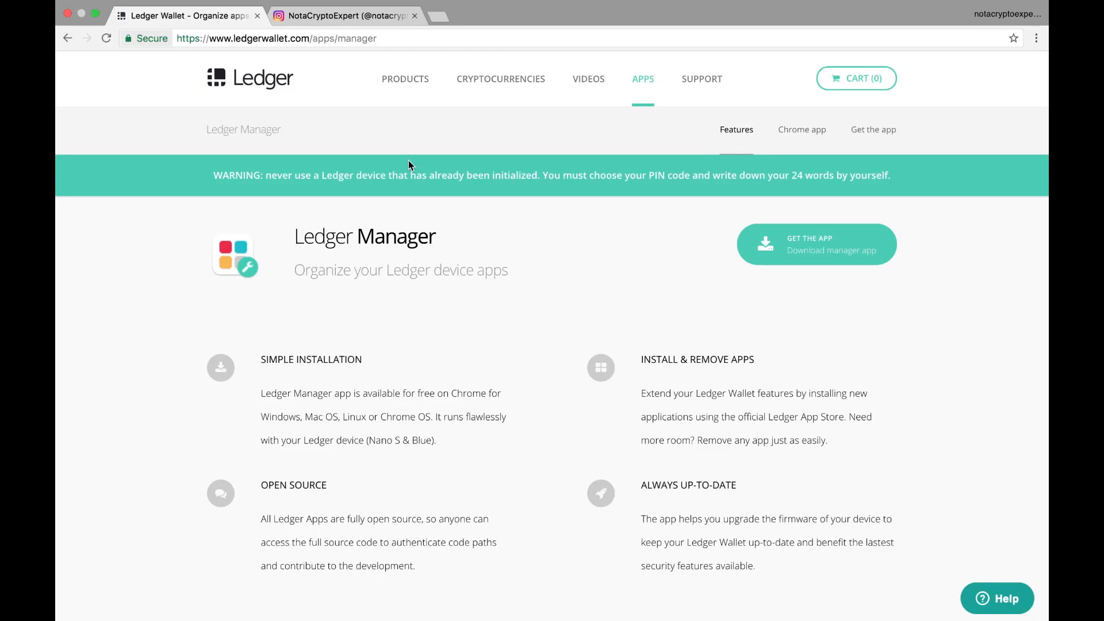
pyautogui.moveTo(409, 197)
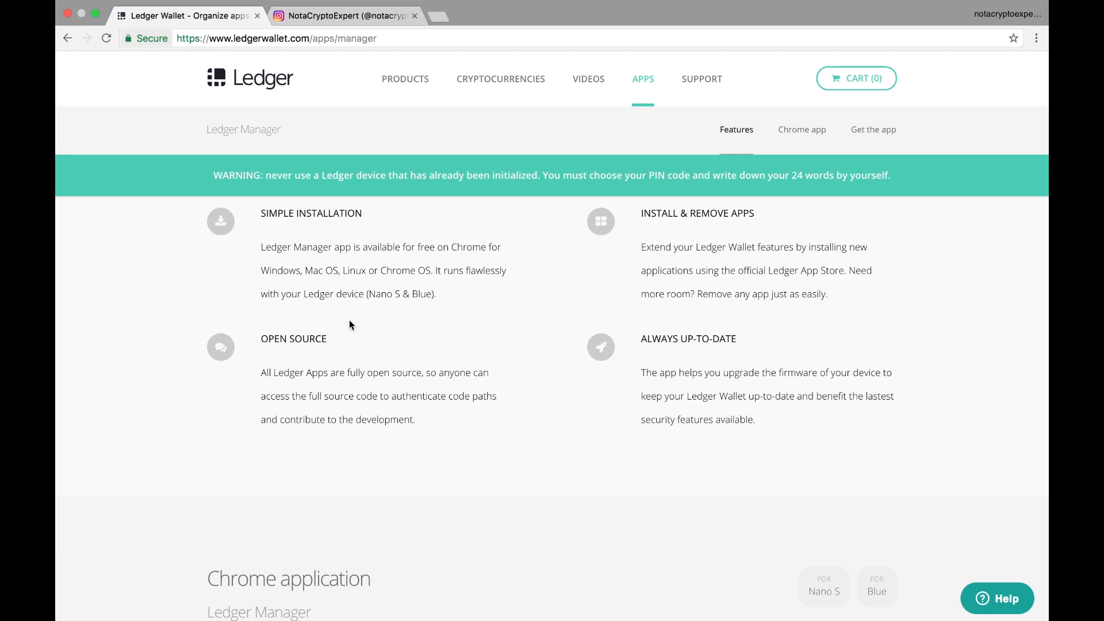
pyautogui.moveTo(1003, 25)
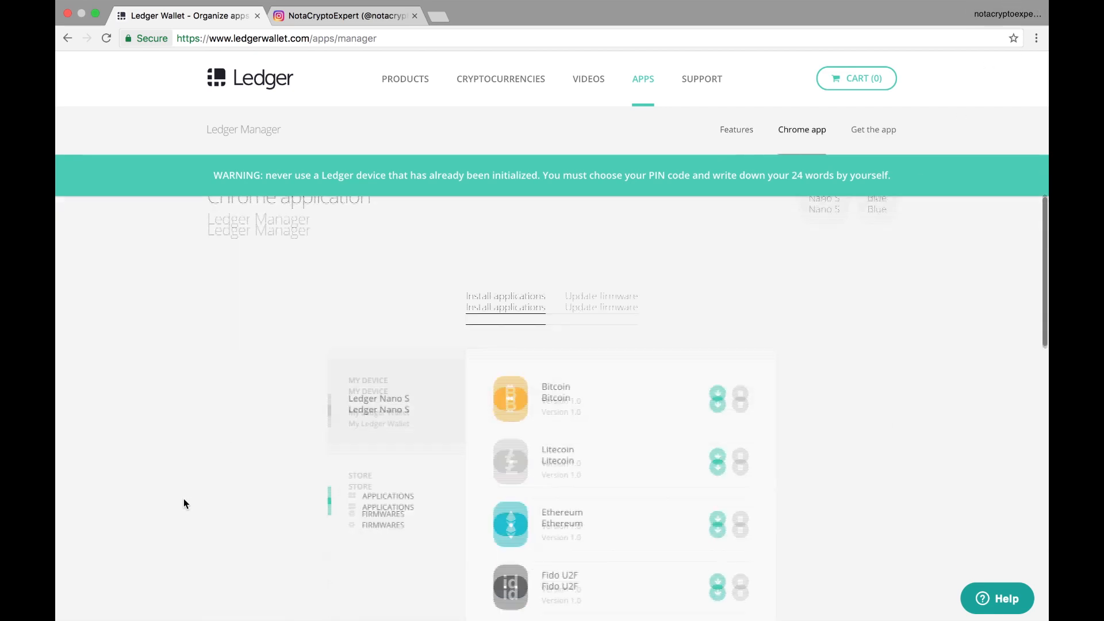
# - Scroll the Ledger Manager page down to the Chrome app download section
pyautogui.scroll(-3)
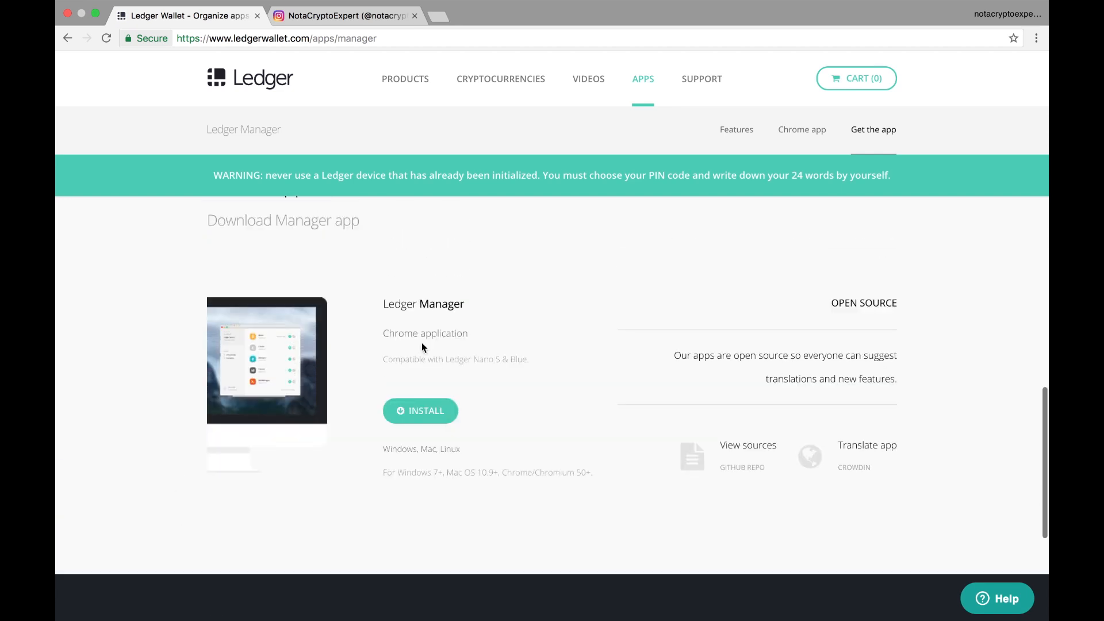
pyautogui.moveTo(451, 435)
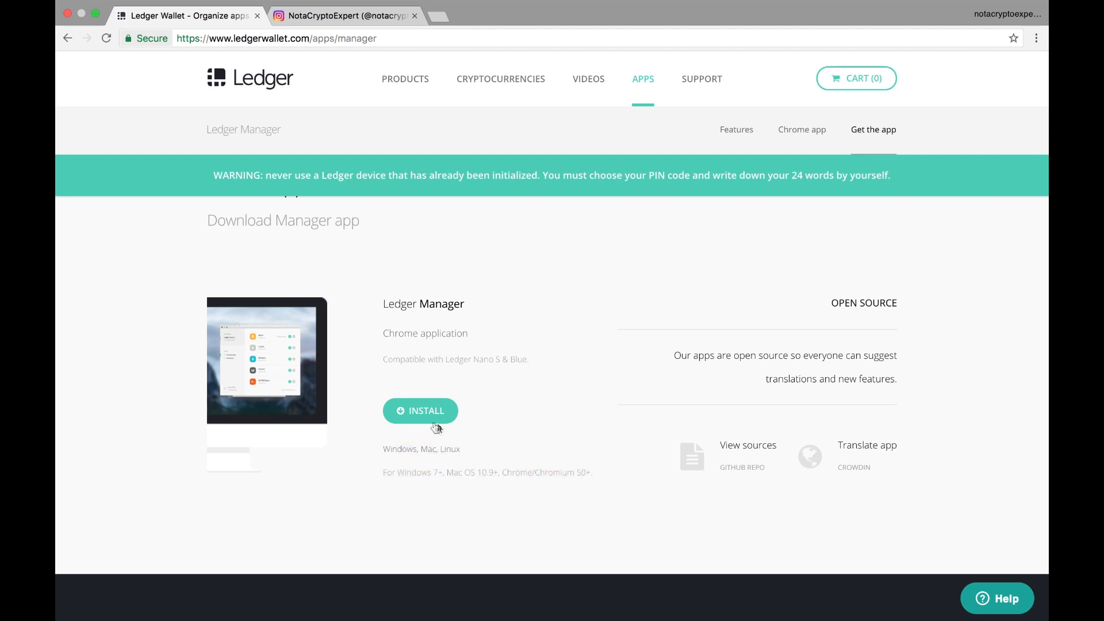
# - Open Ledger Manager's Chrome Web Store listing and add the app to Chrome
pyautogui.click(420, 411)
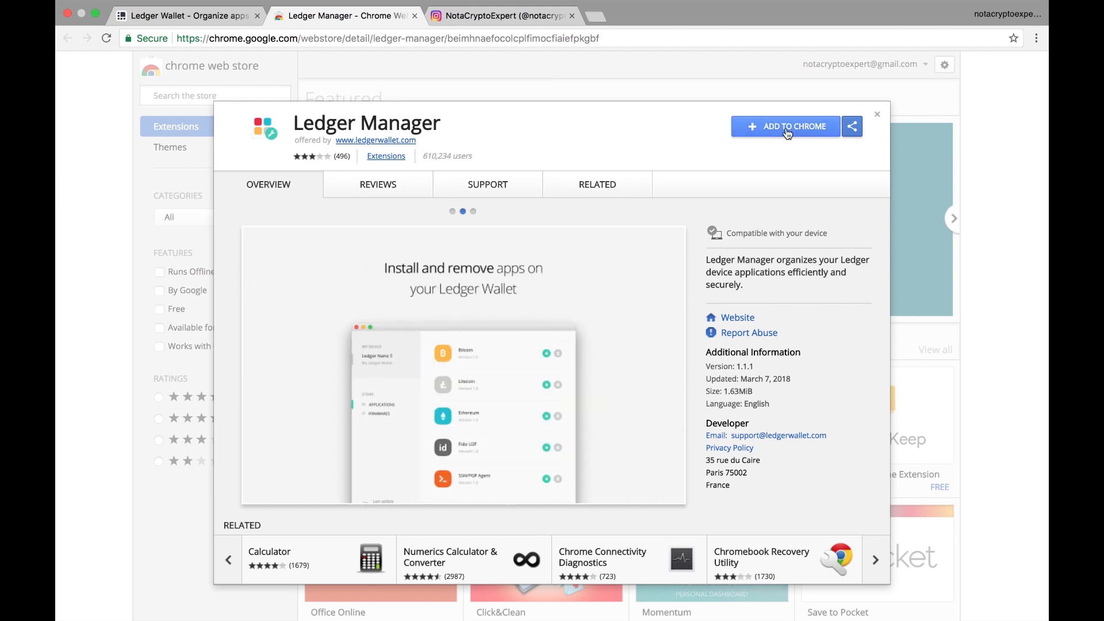
pyautogui.click(785, 126)
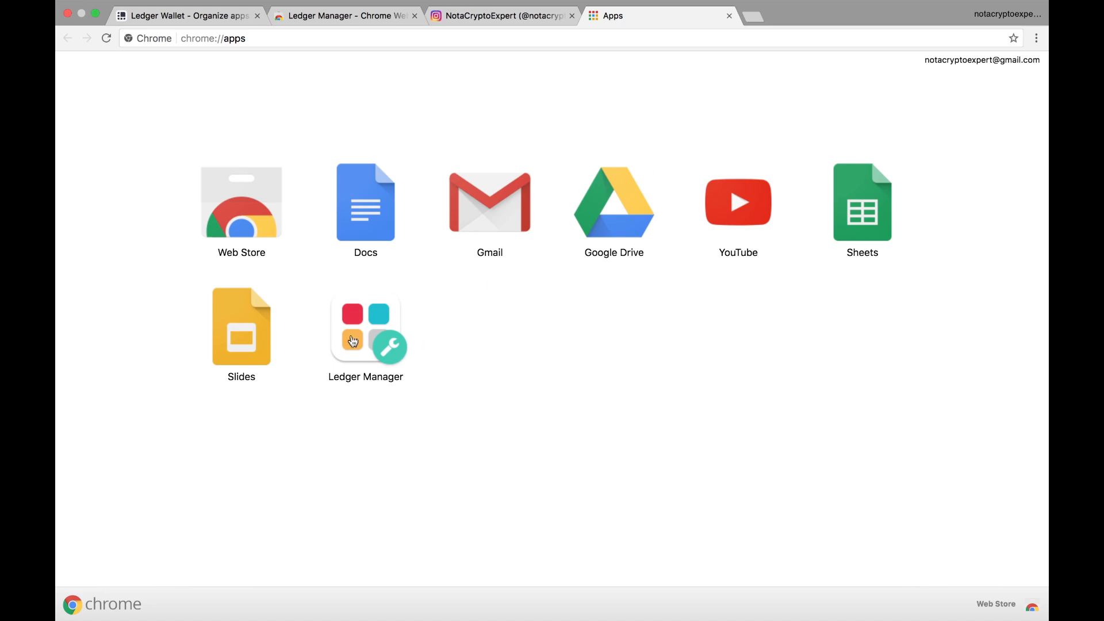
pyautogui.moveTo(366, 335)
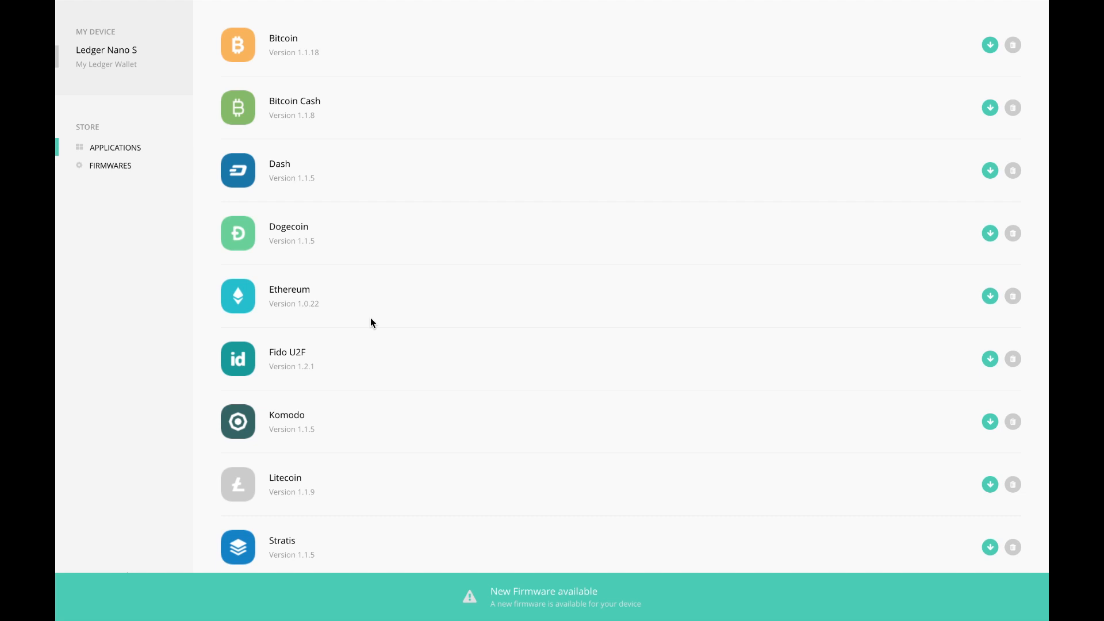
pyautogui.moveTo(550, 607)
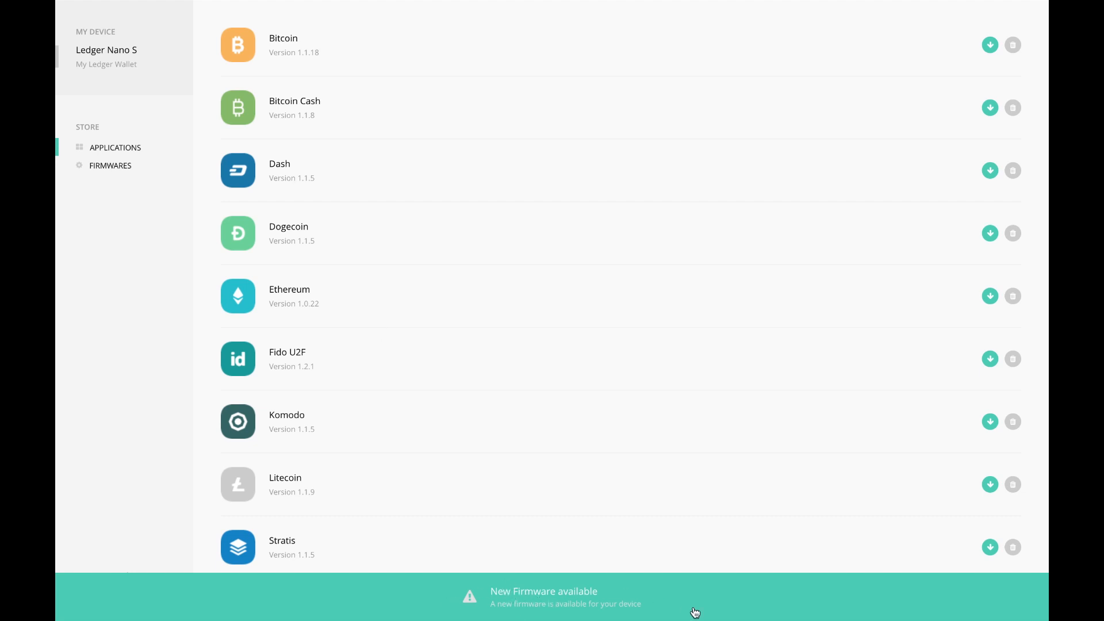
pyautogui.moveTo(668, 390)
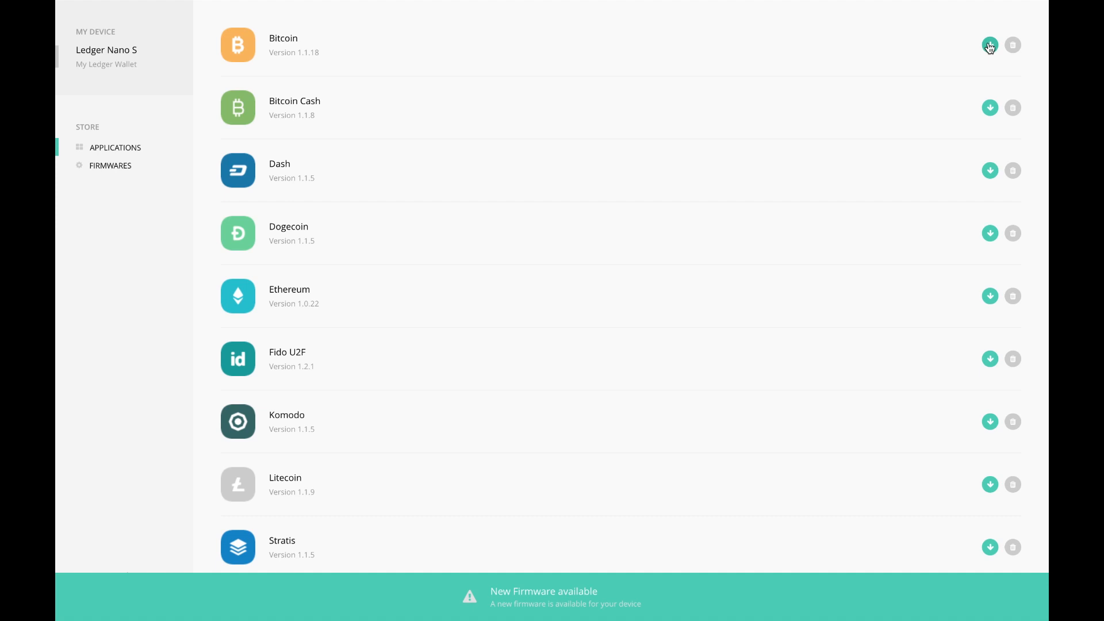
# - Start installing the Bitcoin app on the Ledger Nano S
pyautogui.click(989, 45)
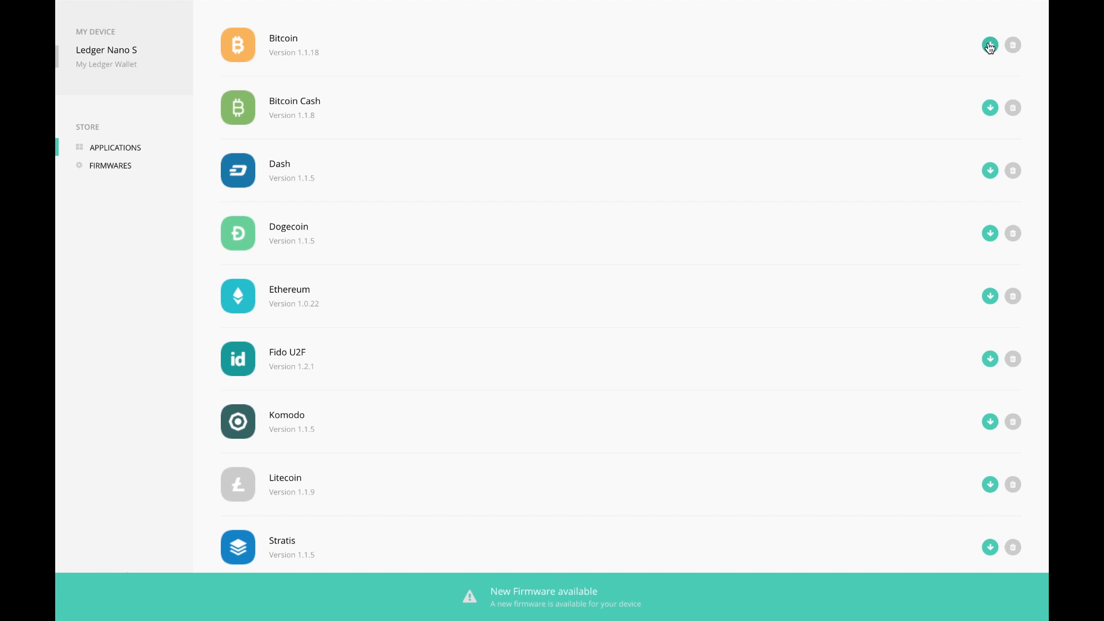
pyautogui.moveTo(1013, 44)
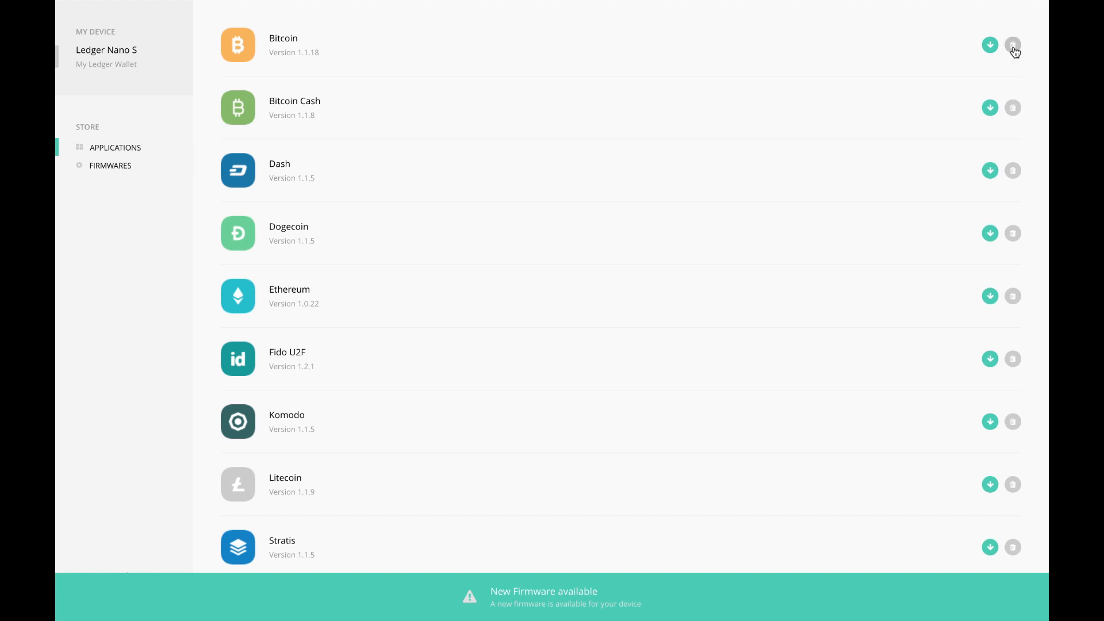
# - Uninstall Bitcoin from the Nano S, then start reinstalling it
pyautogui.click(1013, 45)
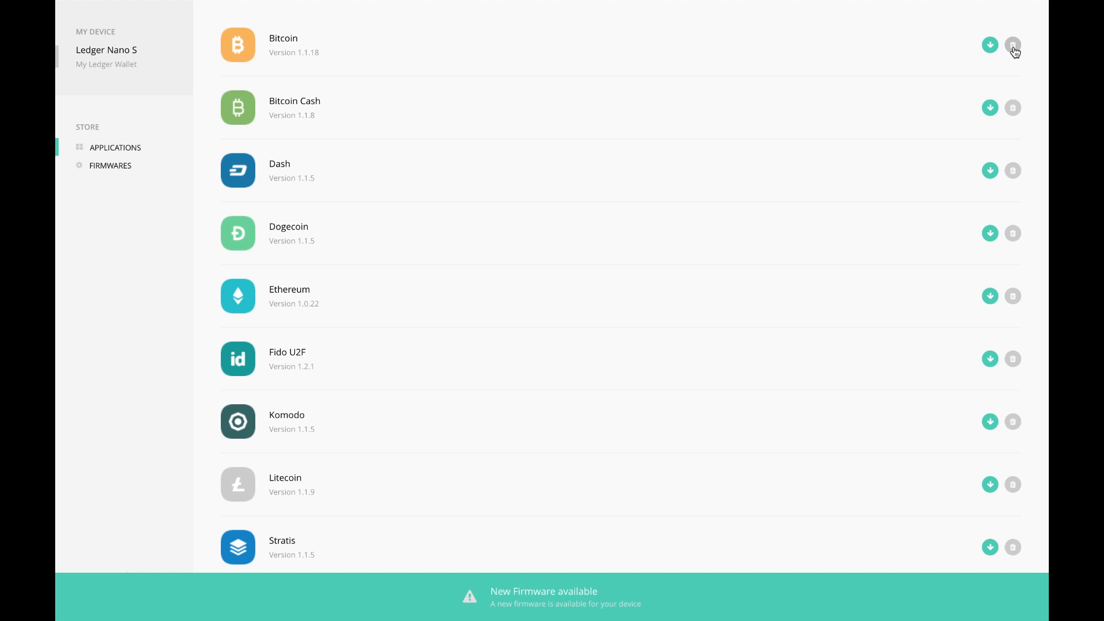
pyautogui.click(989, 45)
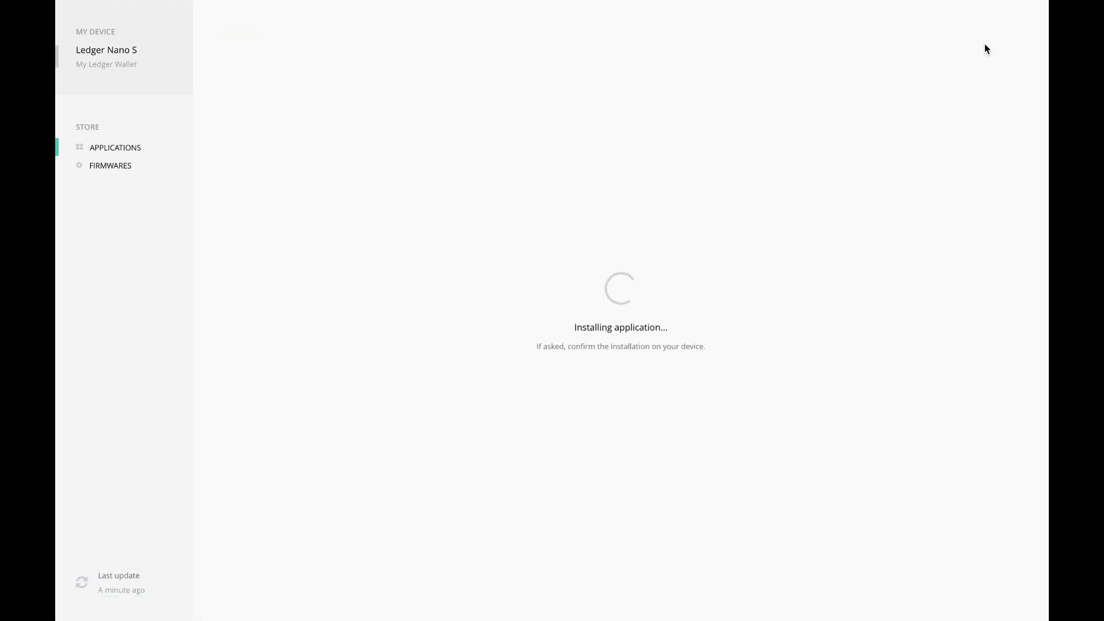